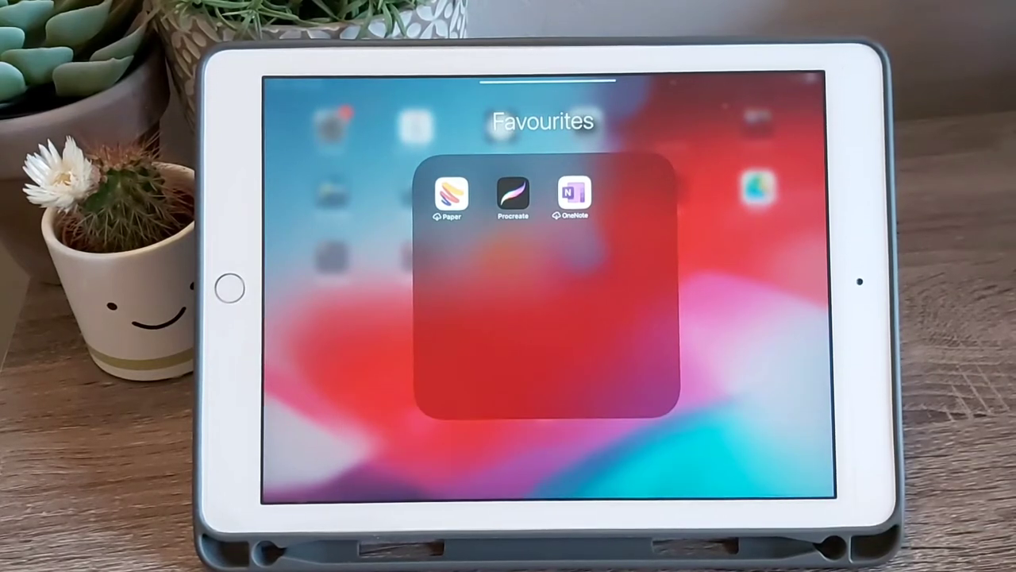
Launch Procreate from the Favourites folder to show its gallery of artworks
{"action": "left_click", "coordinate": [513, 197]}
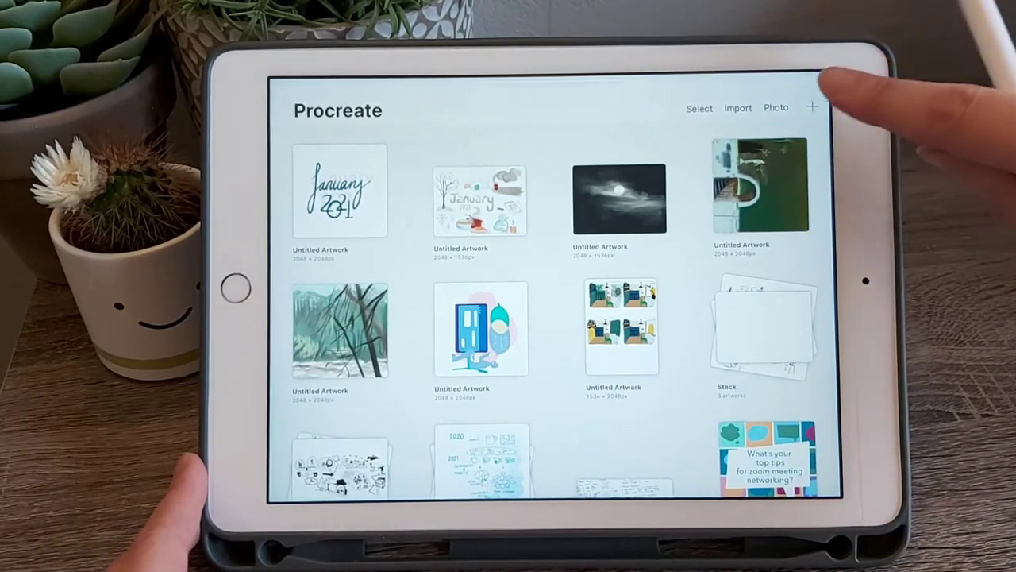
{"action": "left_click", "coordinate": [813, 108]}
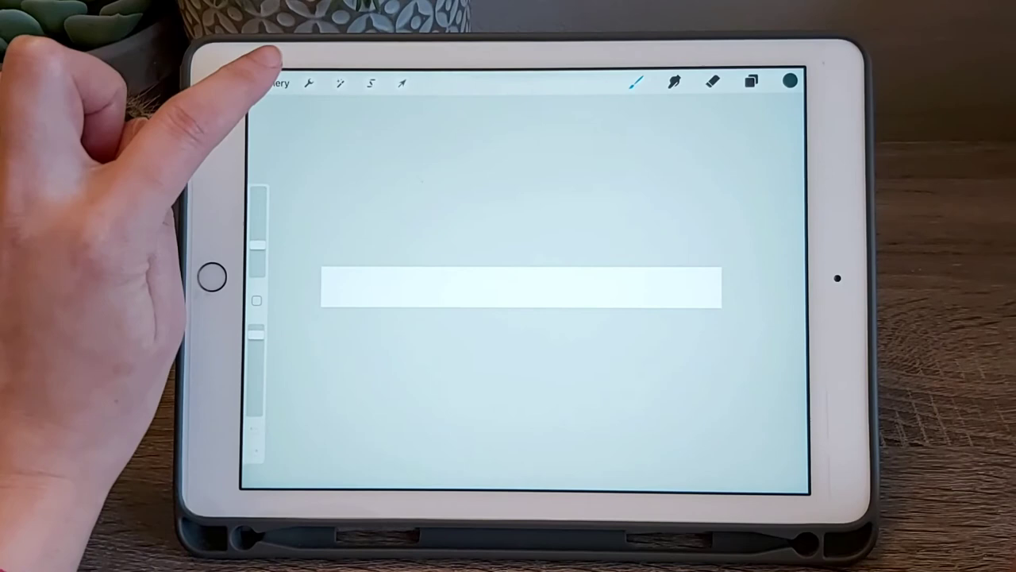
Return to the Procreate gallery with the new narrow banner artwork ticked
{"action": "left_click", "coordinate": [277, 82]}
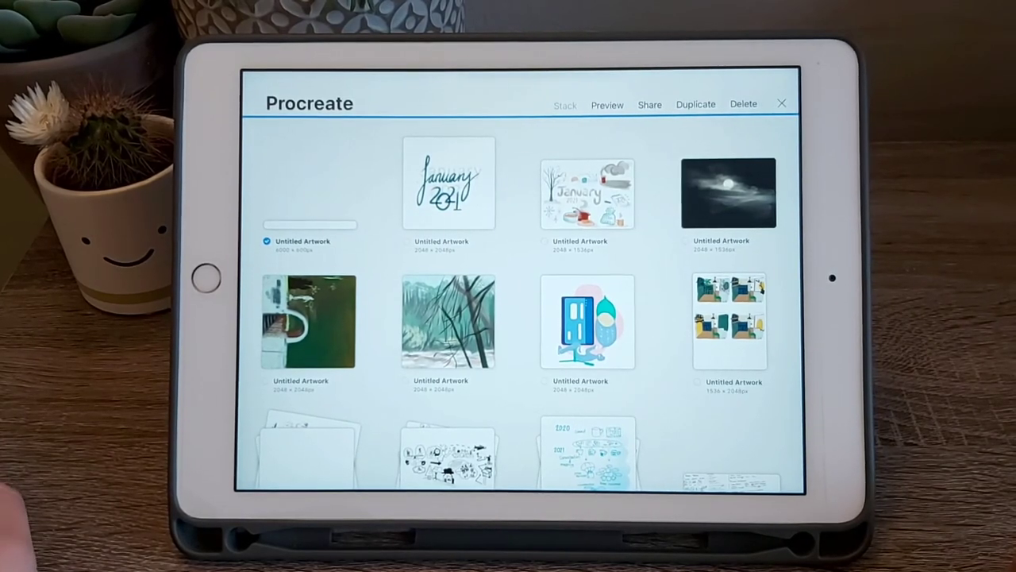
Tick the January lettering artwork so three pieces are selected
{"action": "left_click", "coordinate": [267, 240]}
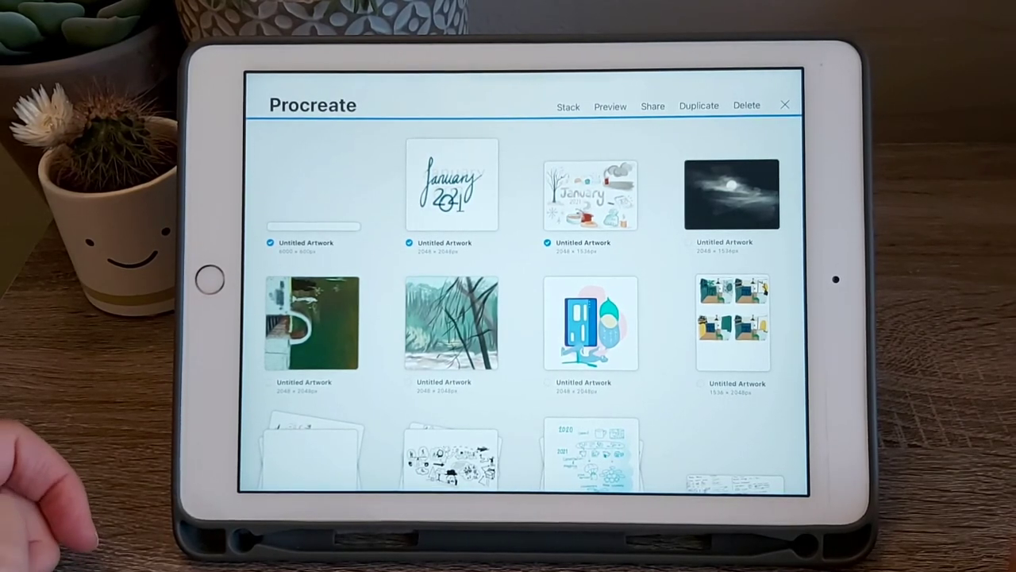
Share the three selected artworks to reveal the Image Format export list
{"action": "left_click", "coordinate": [651, 105]}
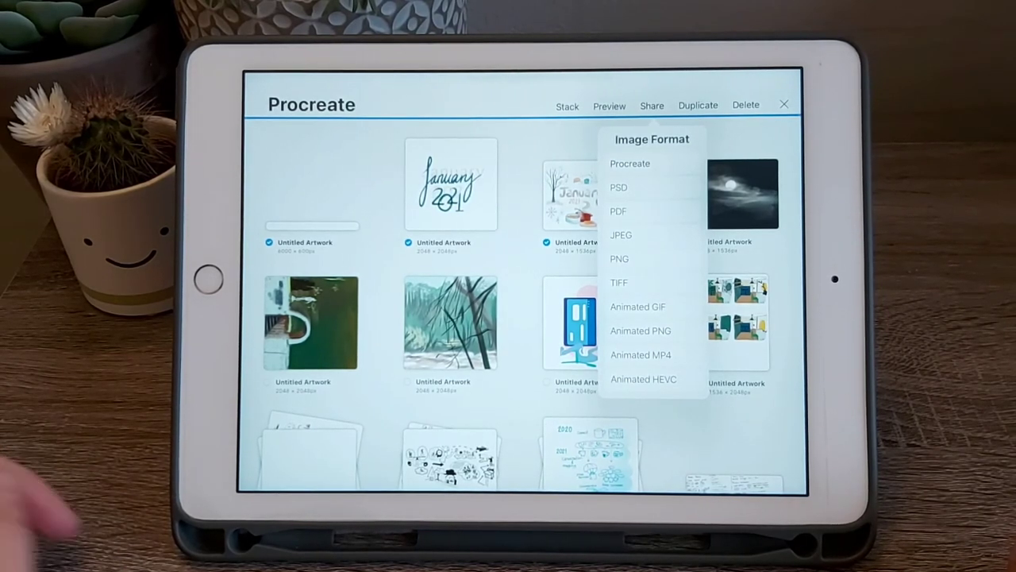
{"action": "mouse_move", "coordinate": [301, 357]}
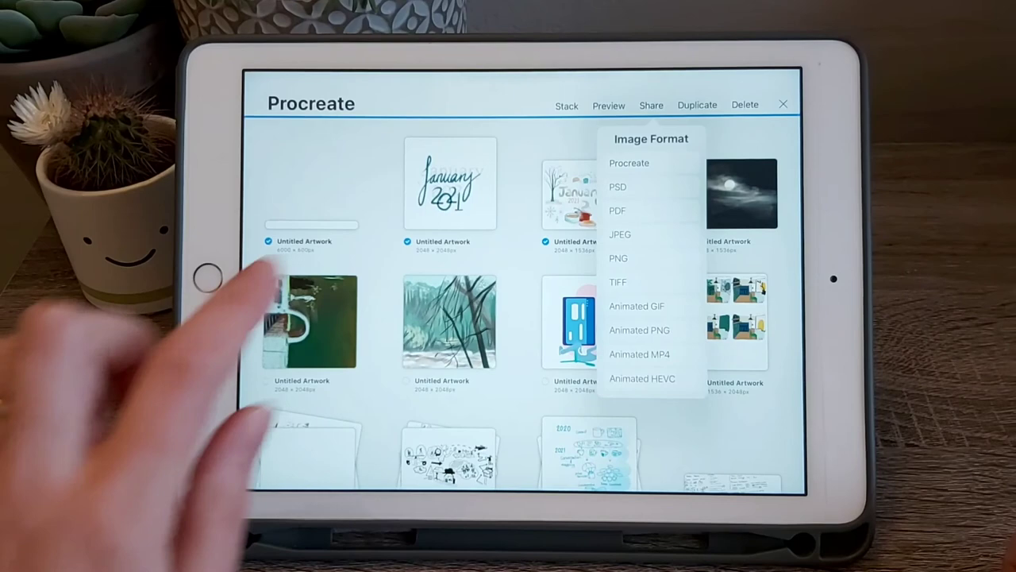